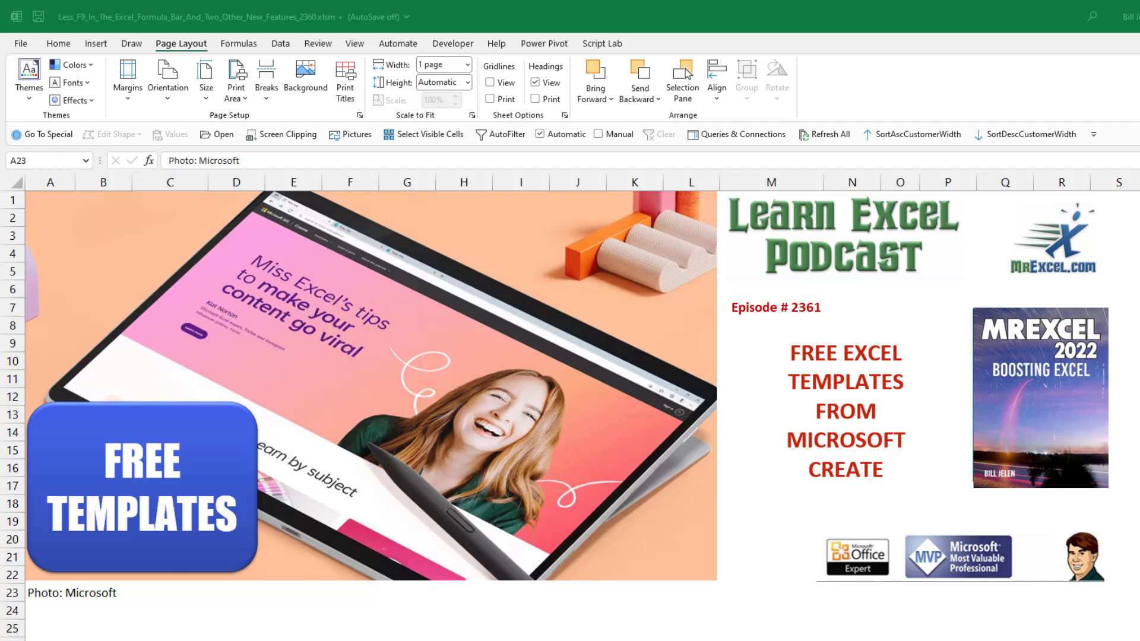
mouse_move(932, 420)
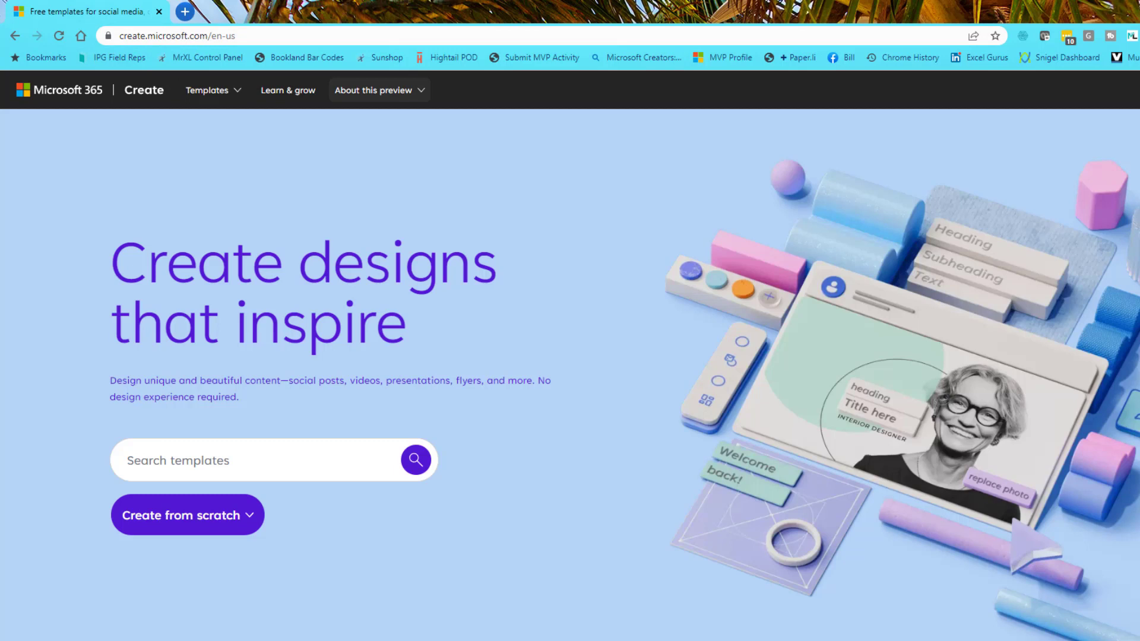
mouse_move(328, 435)
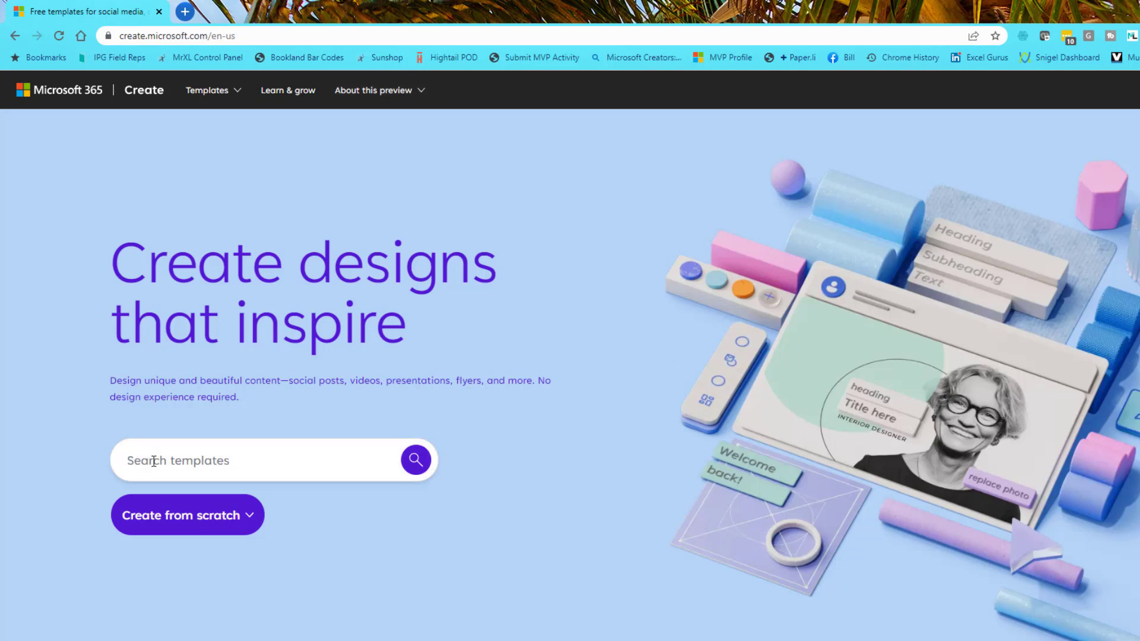
Search Microsoft Create for 'excel' templates and open the Templates categories menu.
type("excel")
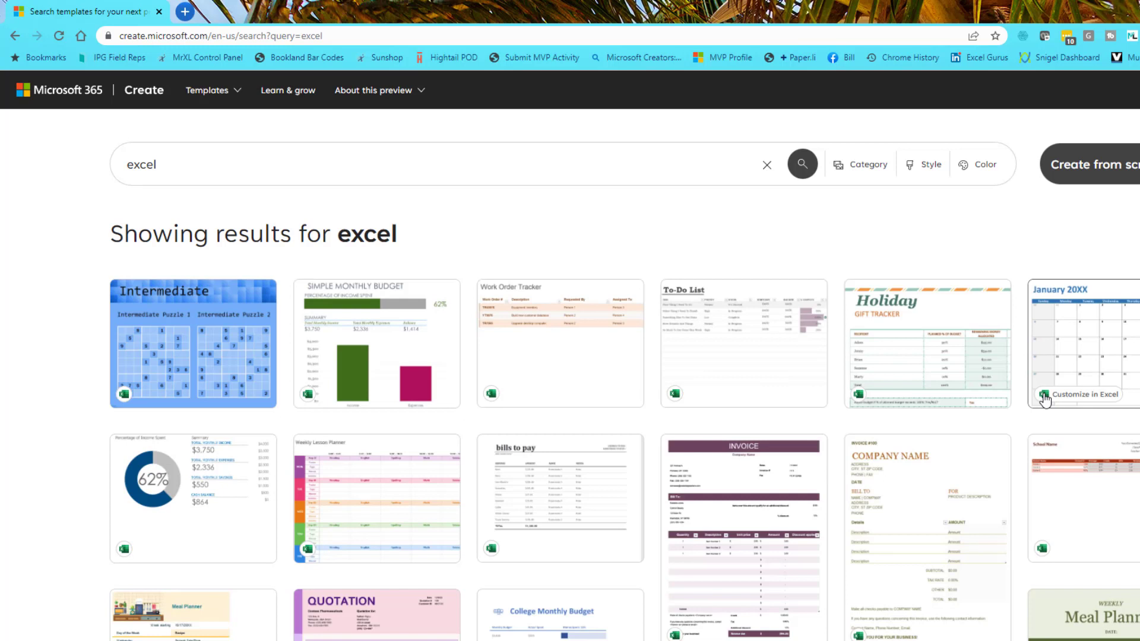
mouse_move(155, 89)
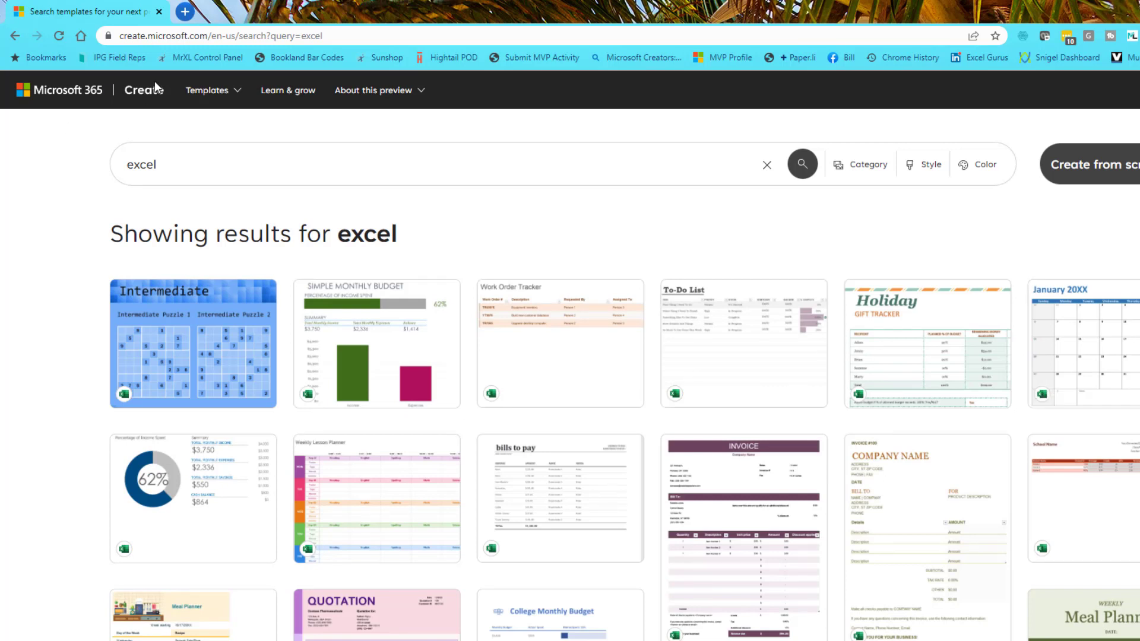
left_click(210, 90)
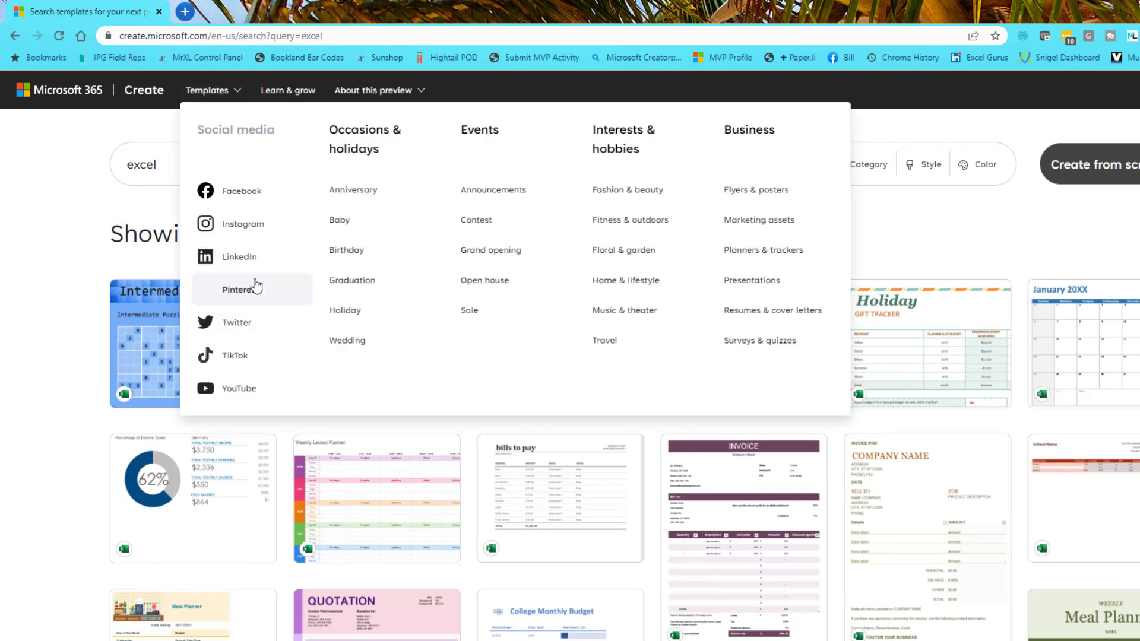
mouse_move(240, 322)
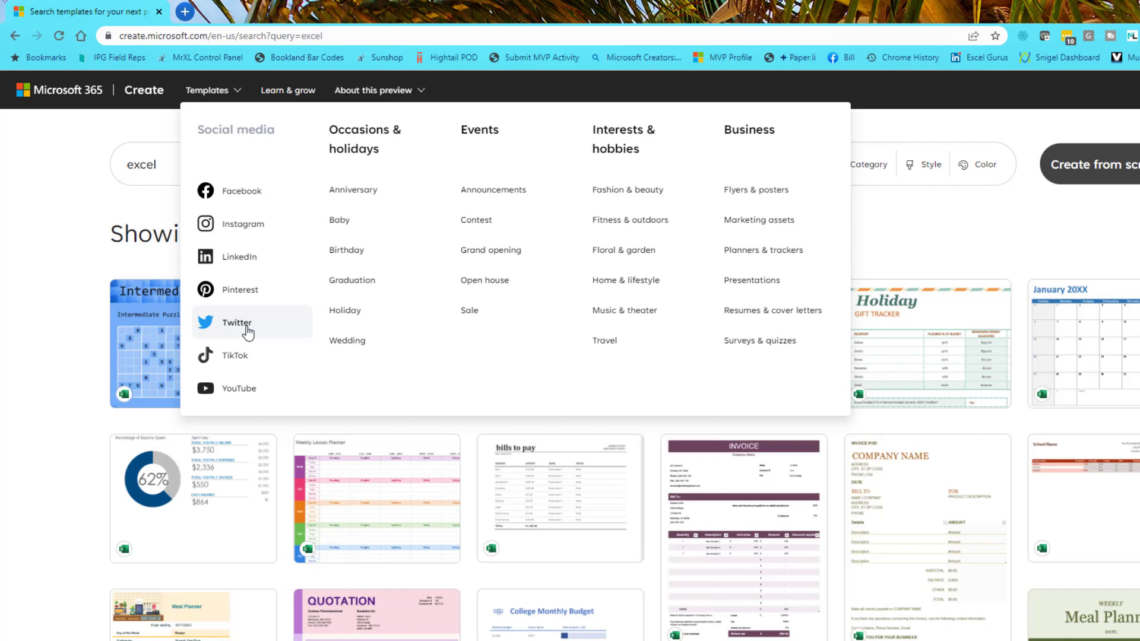
mouse_move(453, 269)
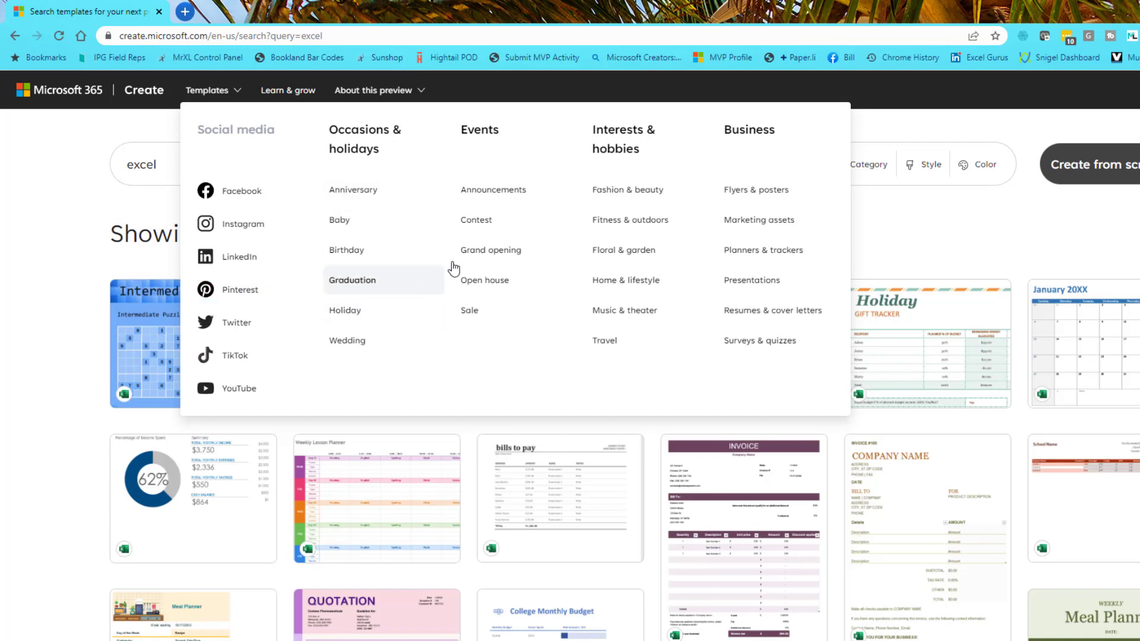
mouse_move(675, 349)
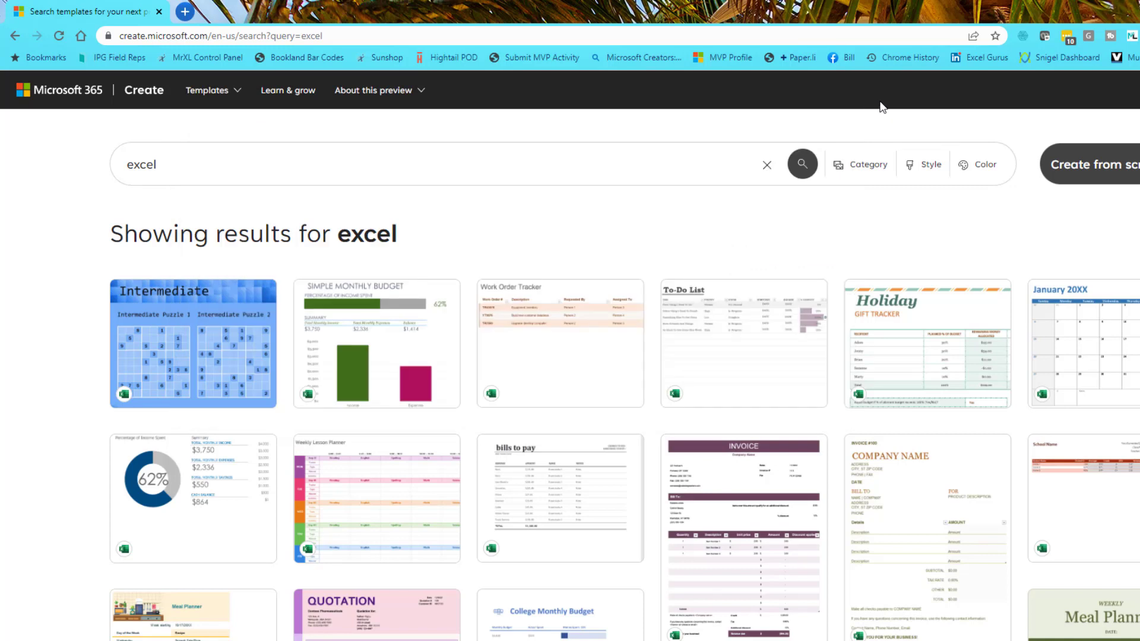
Filter the template results to the Excel app category.
left_click(861, 164)
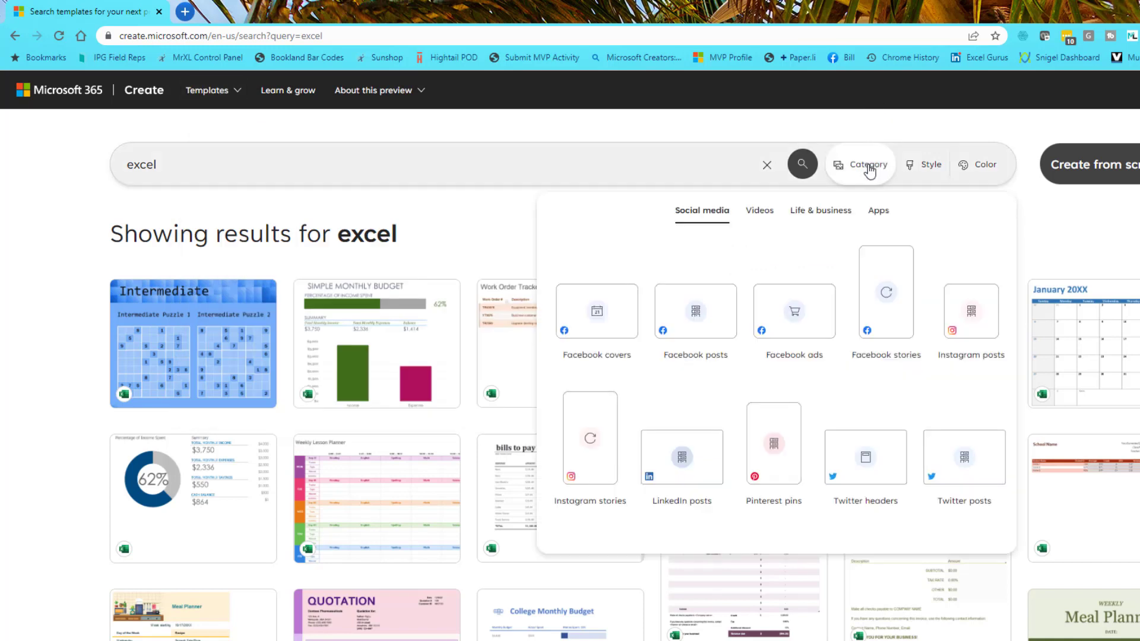
left_click(877, 210)
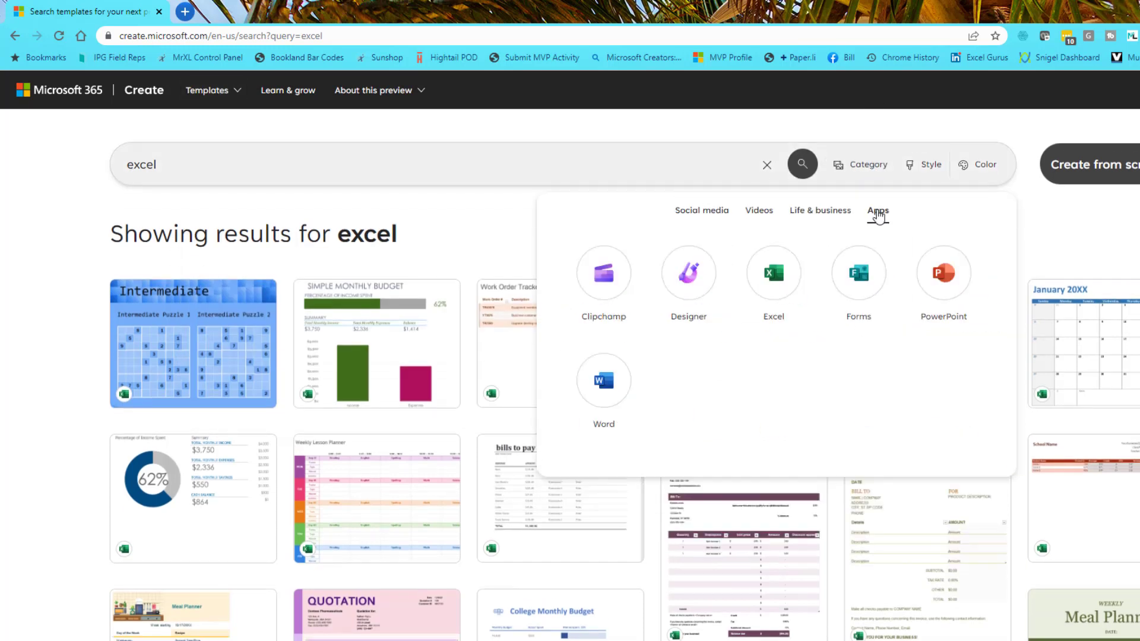
left_click(773, 274)
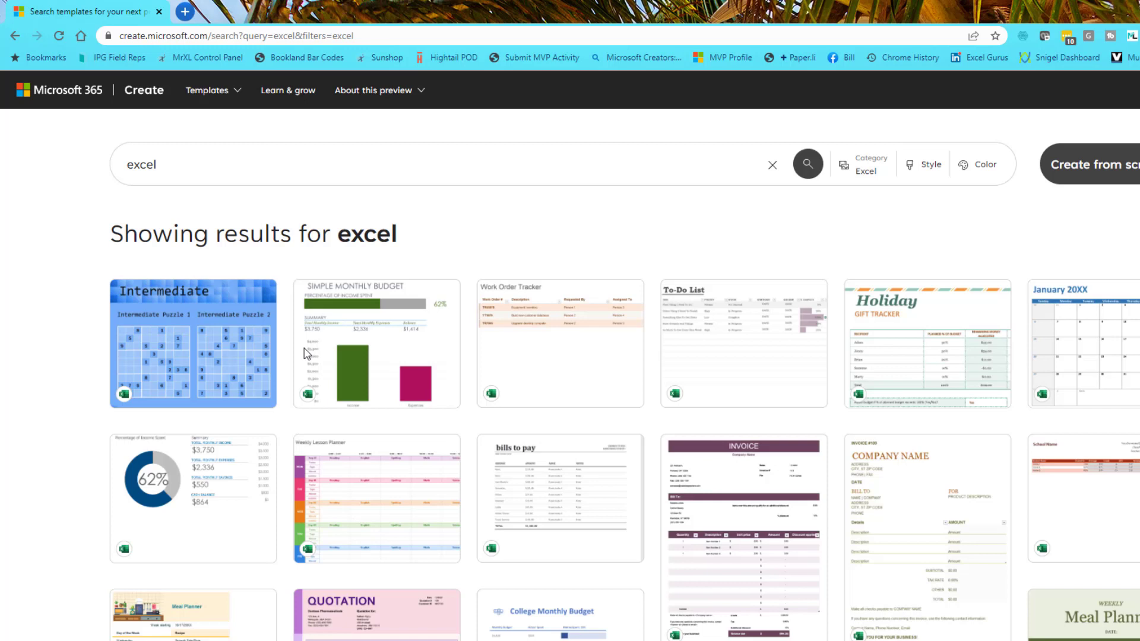
Replace the search term with 'expense tracker' and run the search.
triple_click(142, 164)
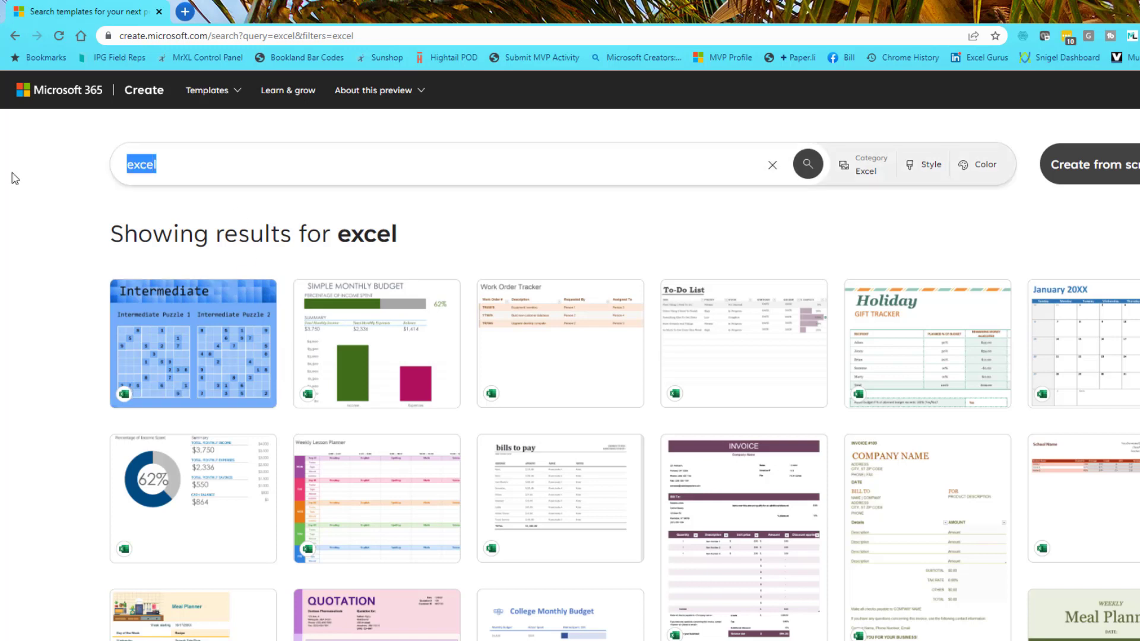
type("expense trac")
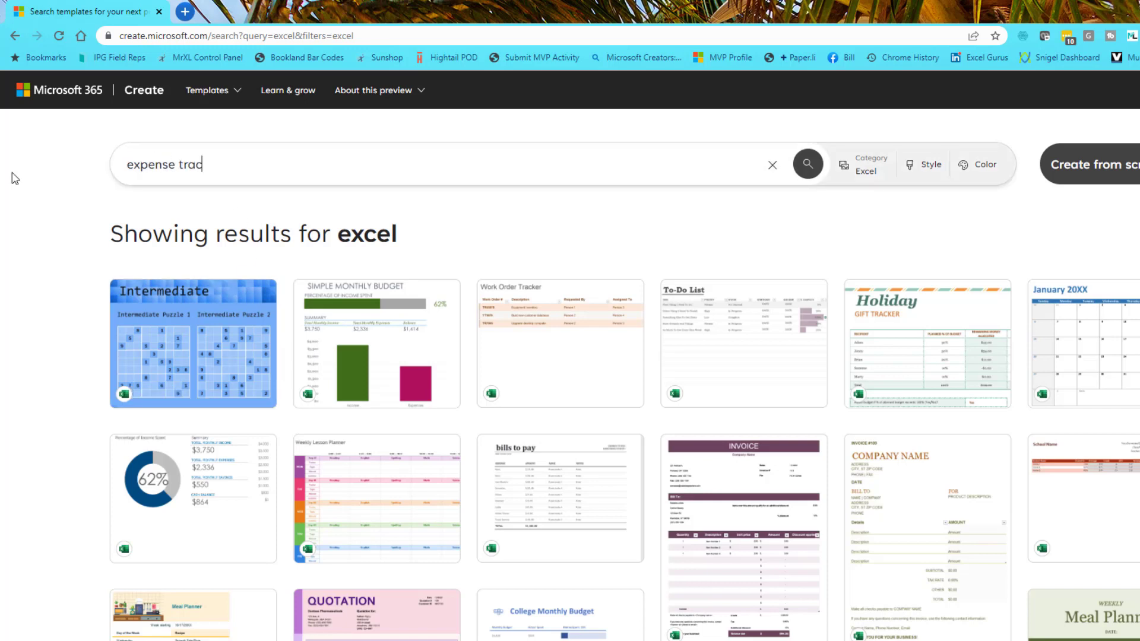
left_click(807, 163)
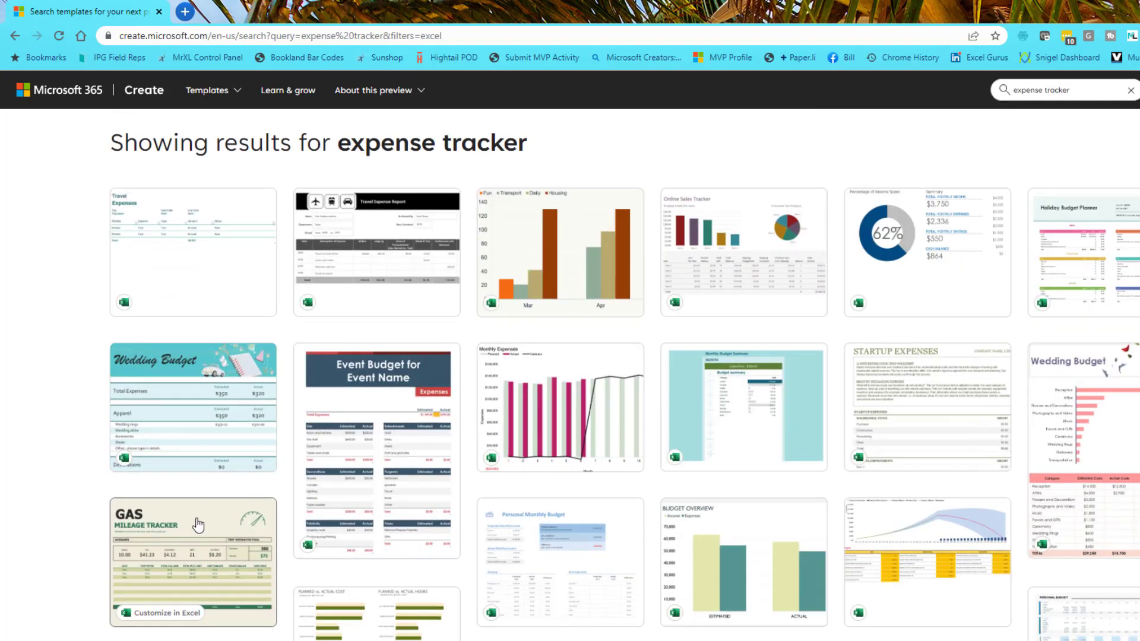
Open the Gas mileage tracker template and customize it in Excel.
left_click(192, 560)
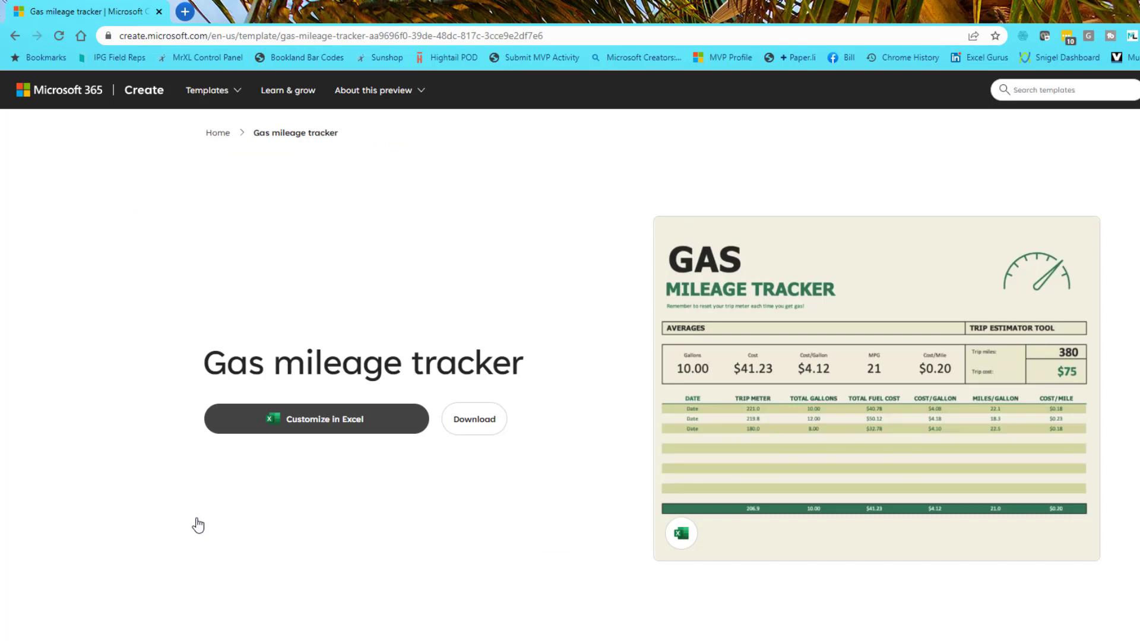
mouse_move(500, 439)
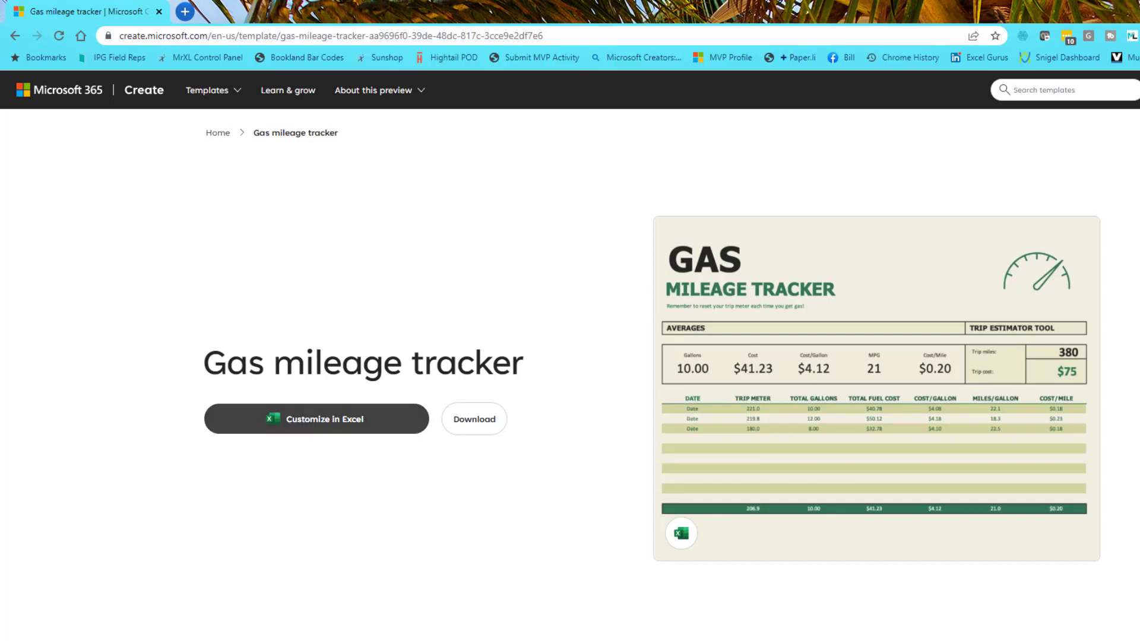
mouse_move(322, 424)
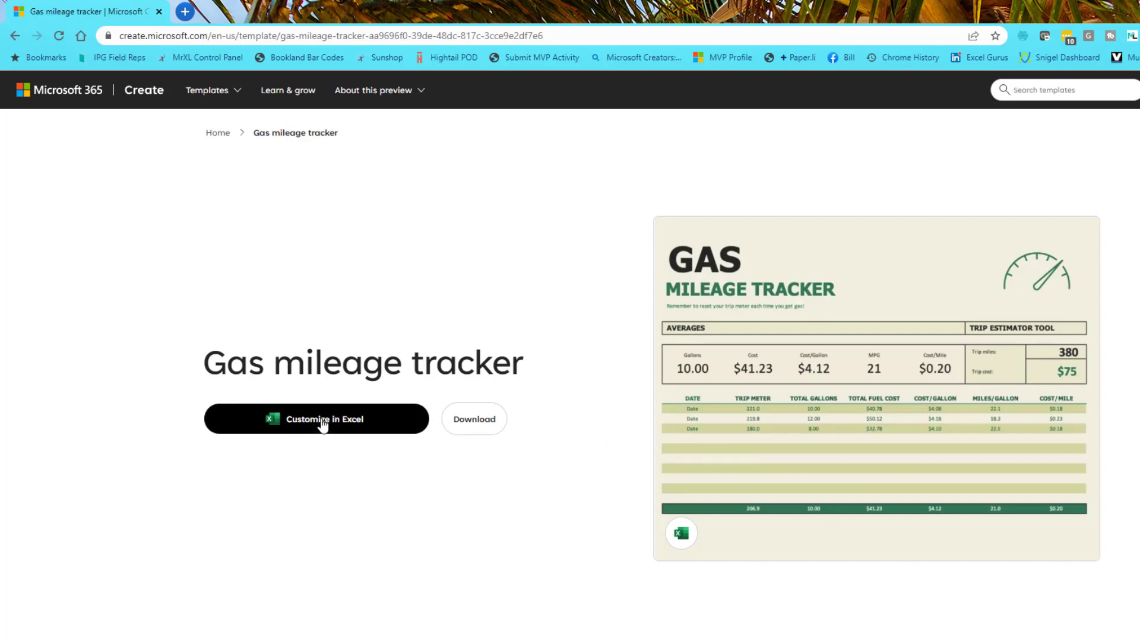
left_click(317, 418)
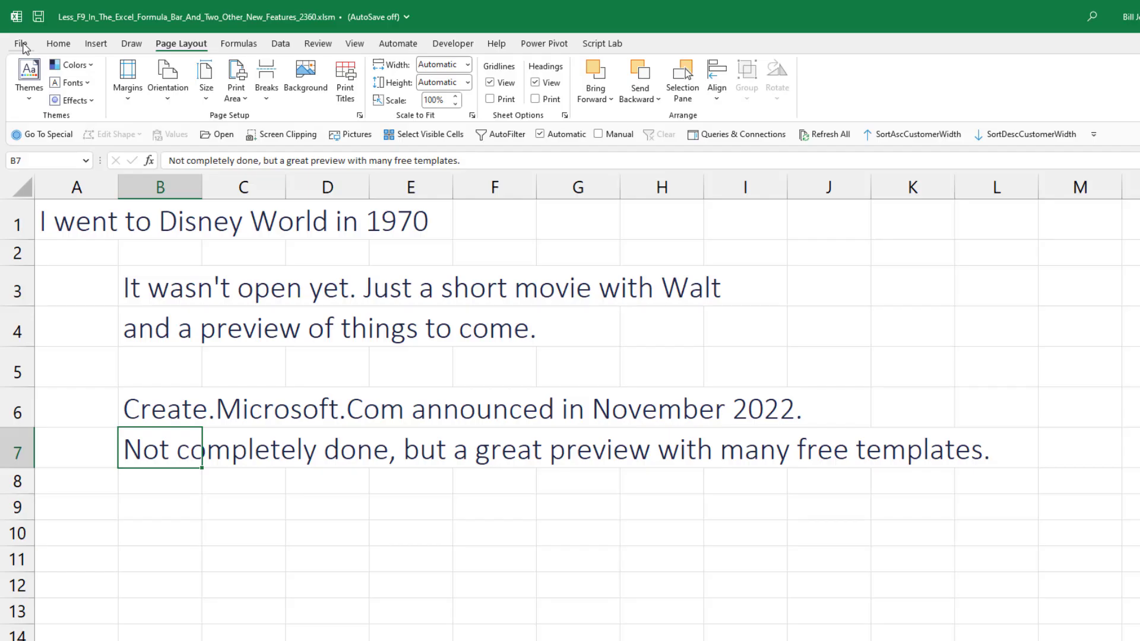
Search Excel's New templates for 'expense tracker', then return to Create's Learn page.
left_click(19, 44)
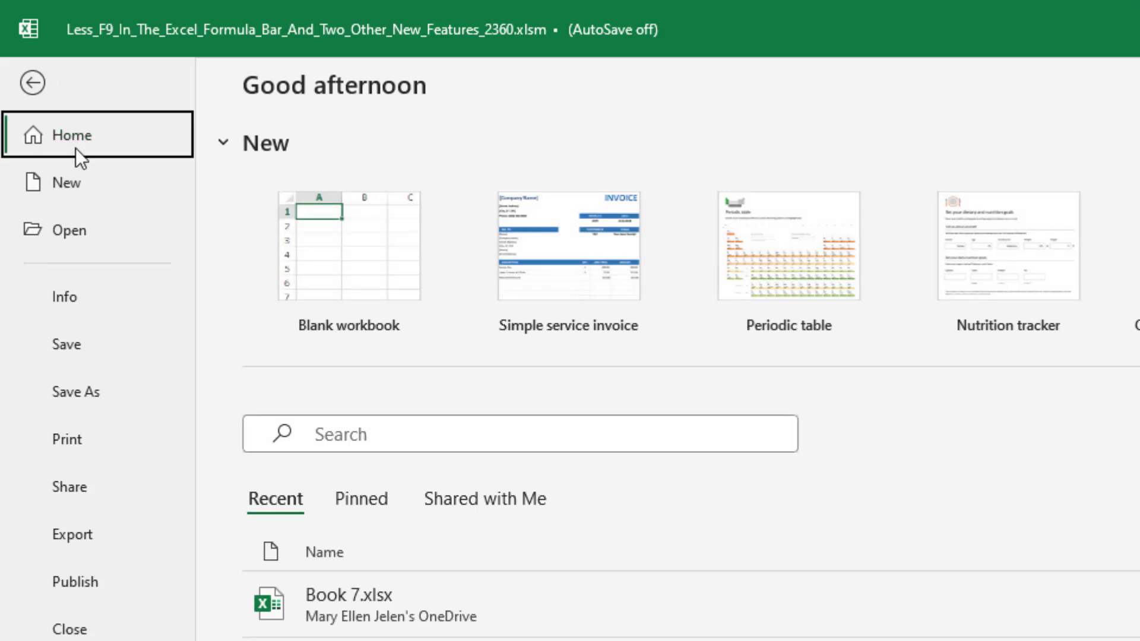
mouse_move(411, 619)
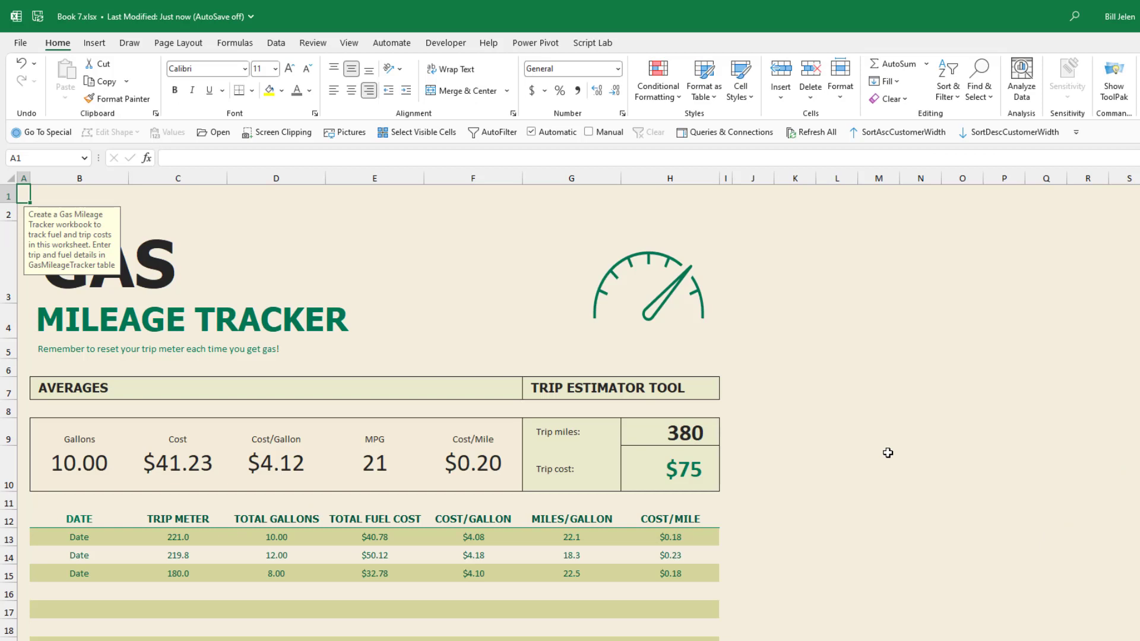
mouse_move(837, 447)
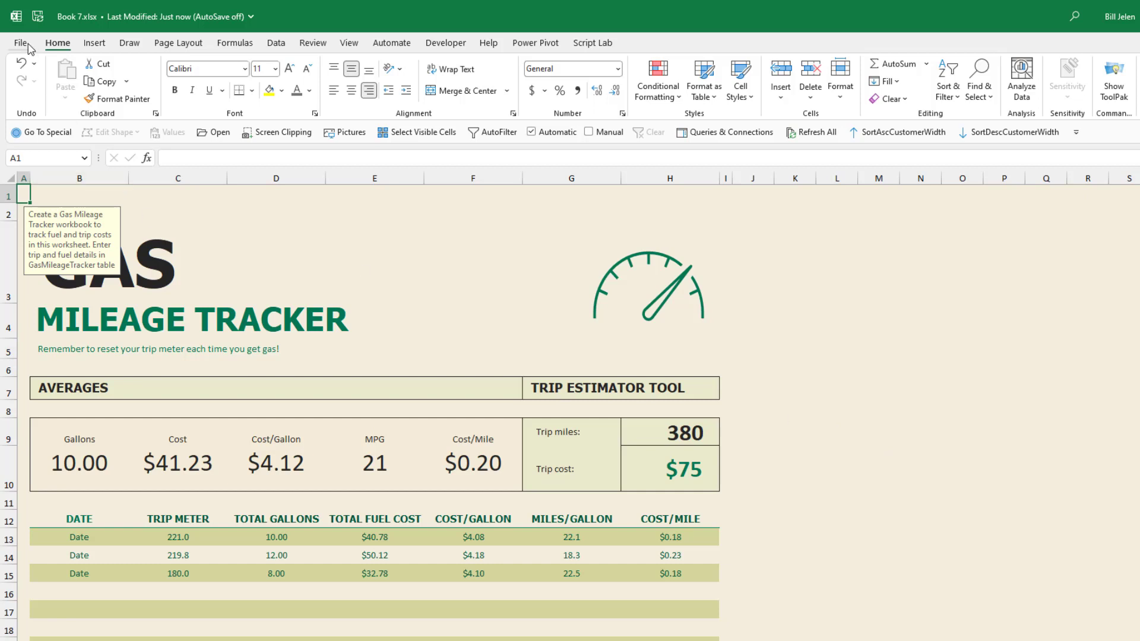
left_click(20, 43)
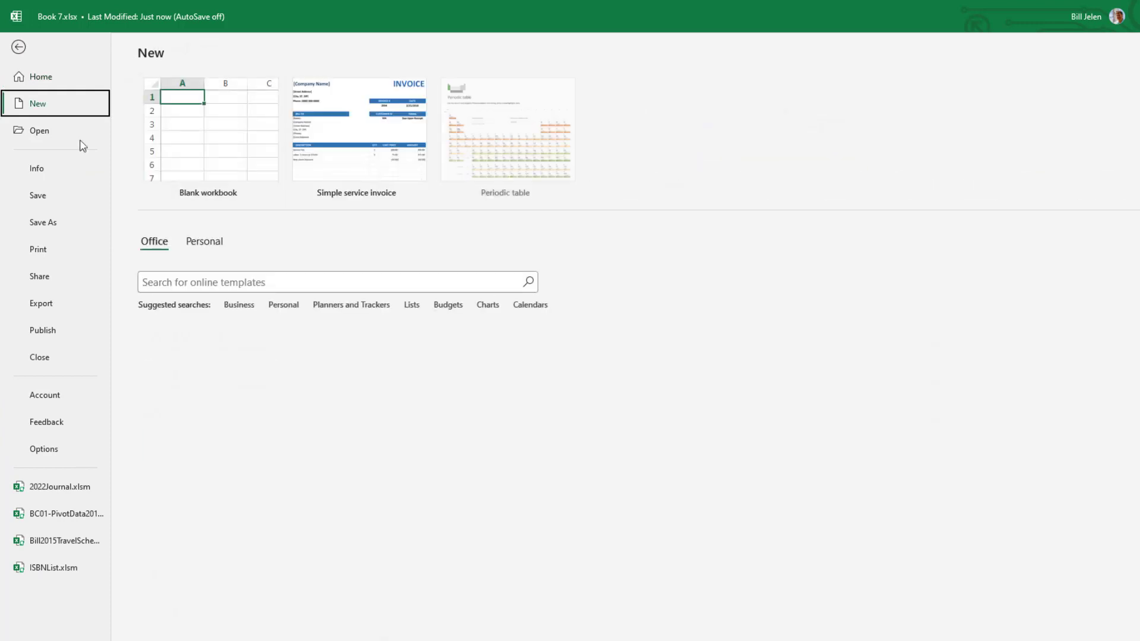
type("expense tracker")
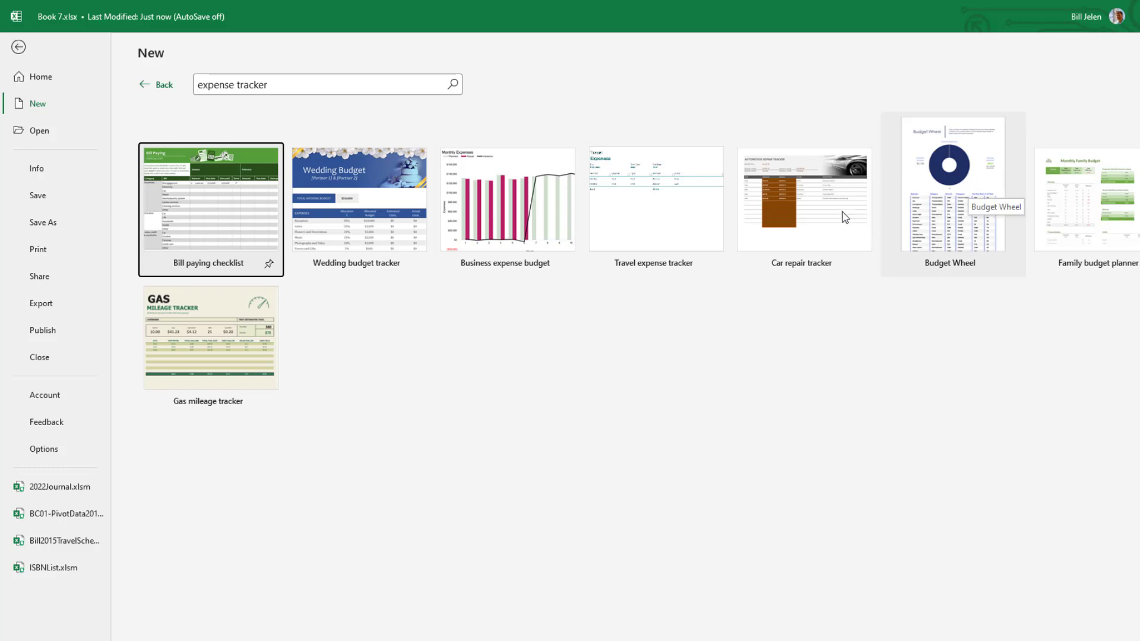
left_click(18, 46)
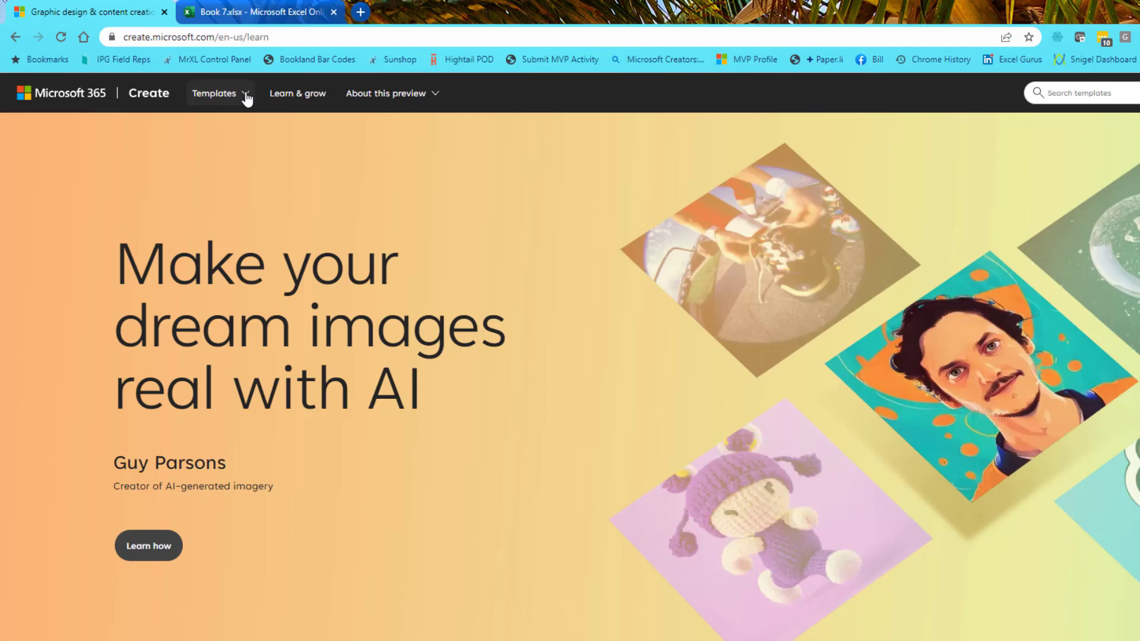
Open the Social media topic, preview '5 tips for recording video content', then view articles.
scroll("down", 3)
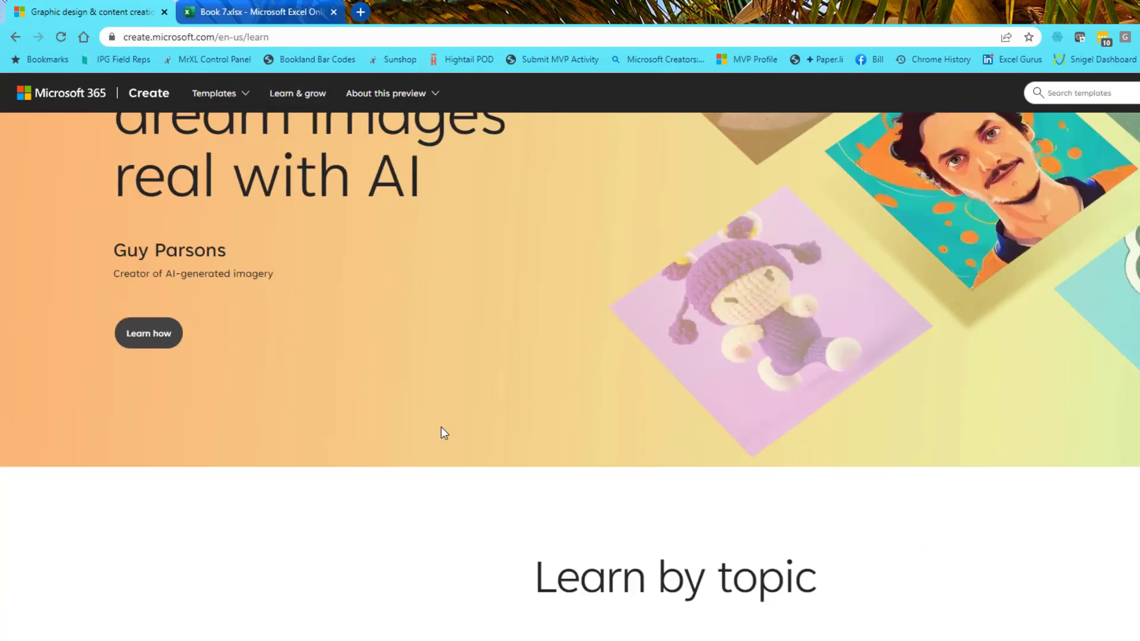
scroll("down", 3)
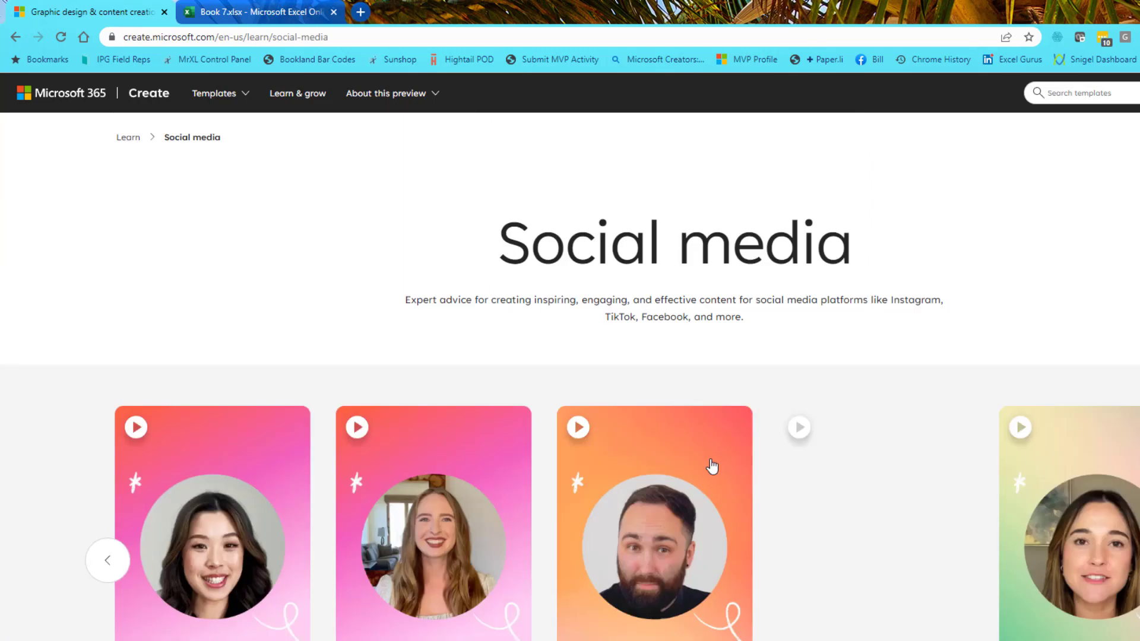
scroll("down", 3)
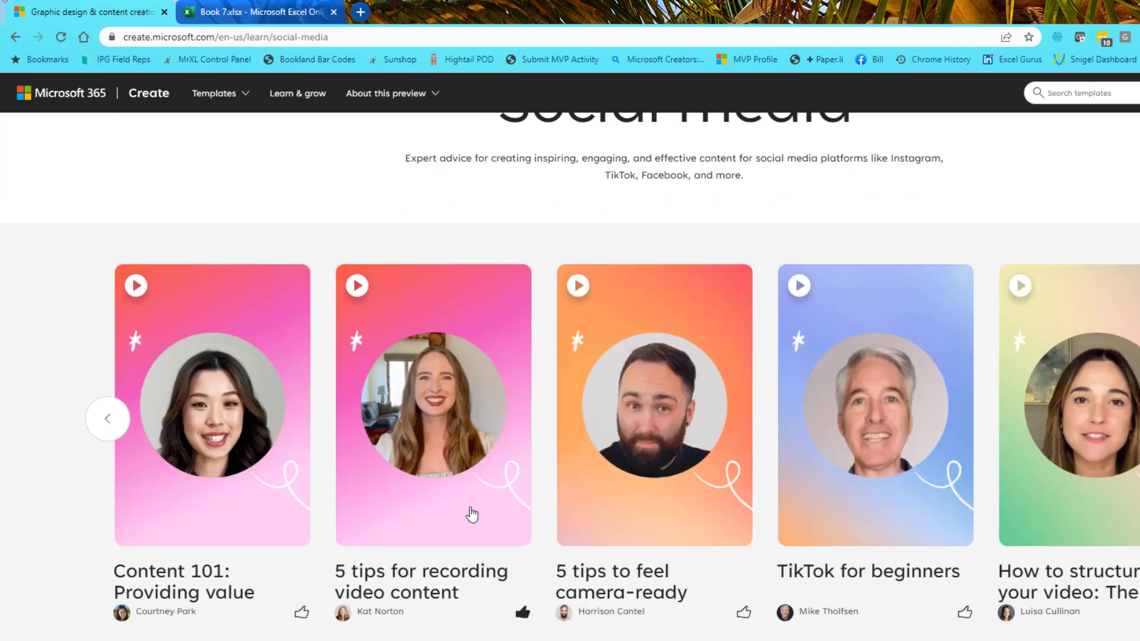
left_click(433, 406)
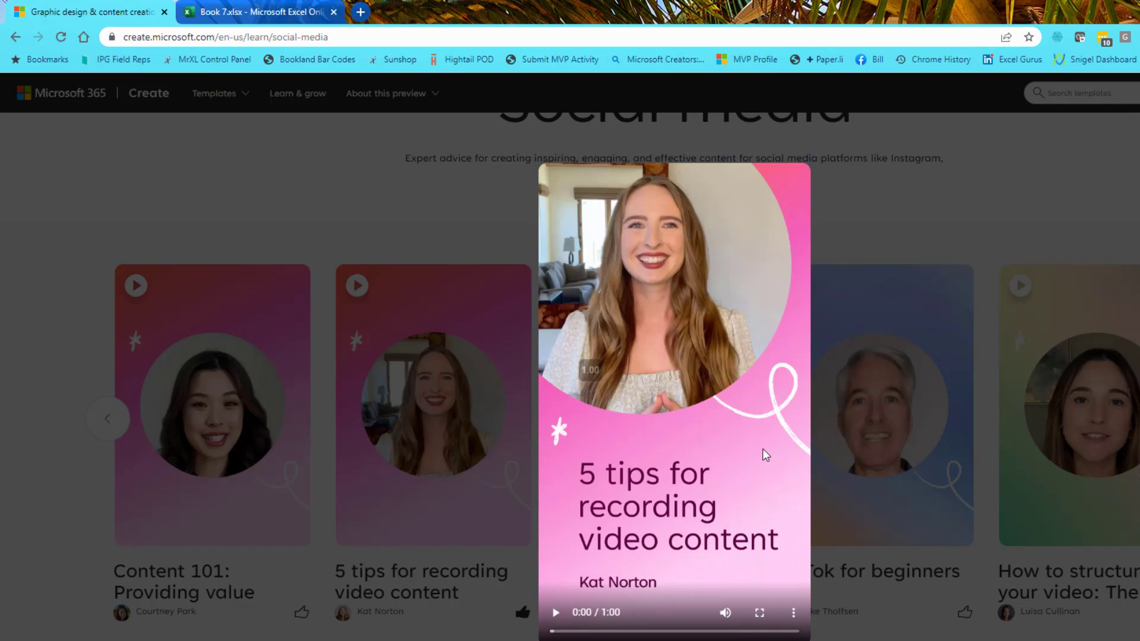
mouse_move(704, 599)
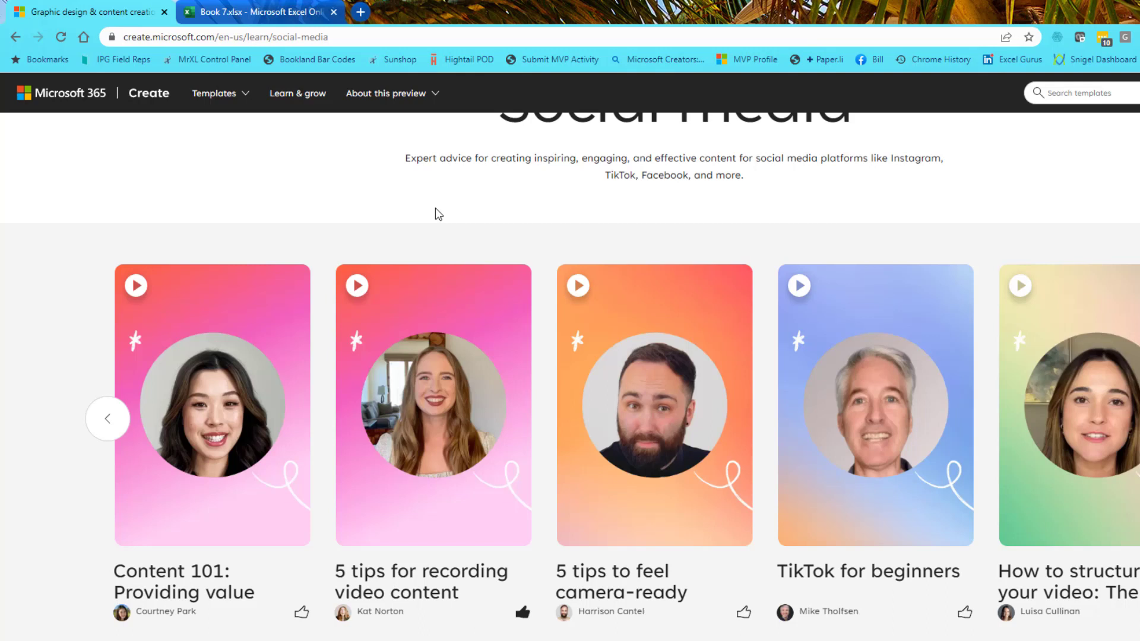
mouse_move(1132, 518)
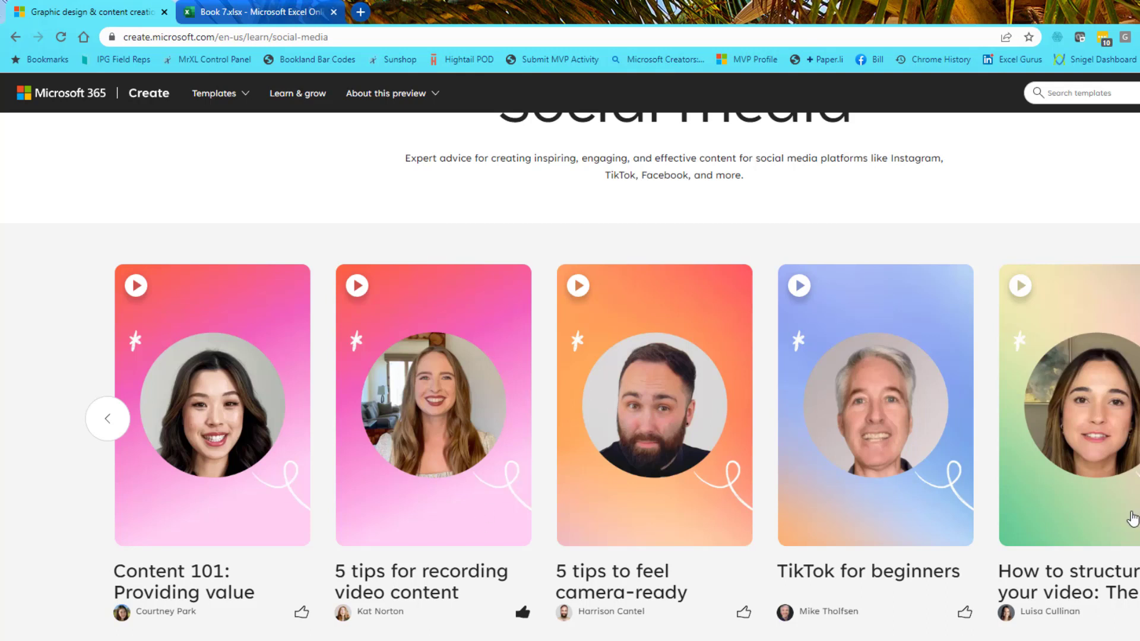
scroll("down", 3)
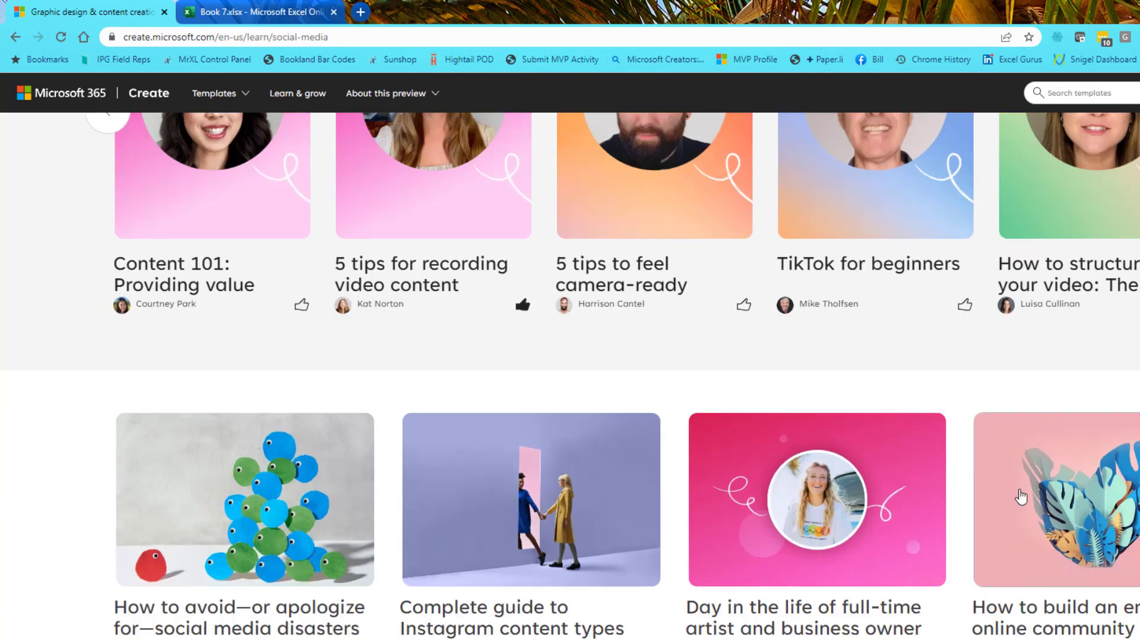
scroll("down", 3)
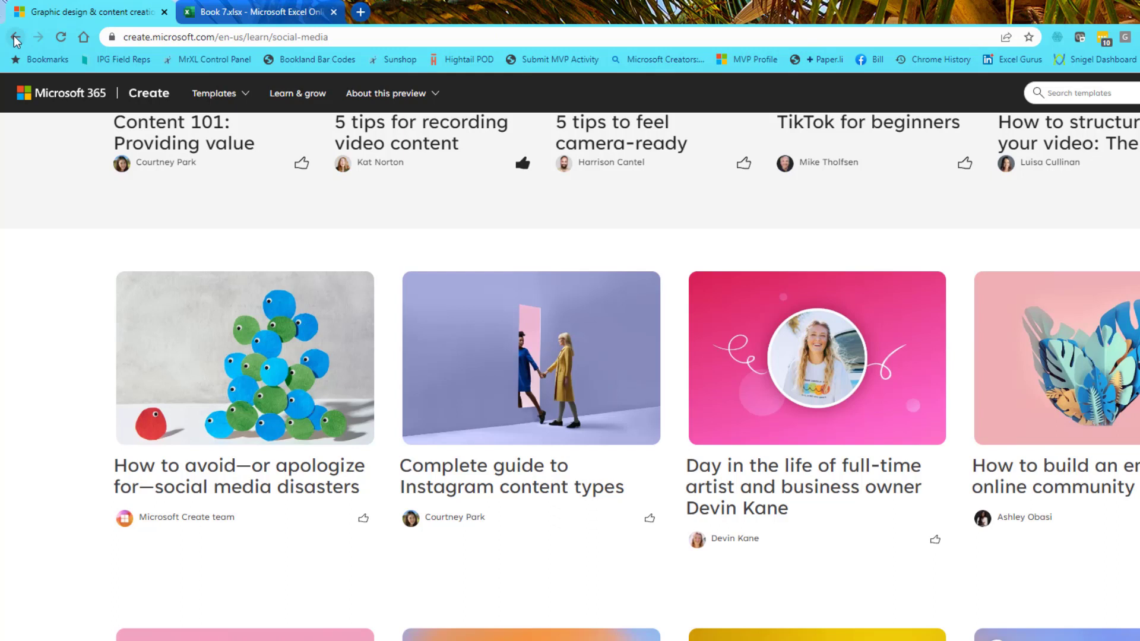
View the About this preview information, visit Adobe Express, and return to Create.
left_click(386, 94)
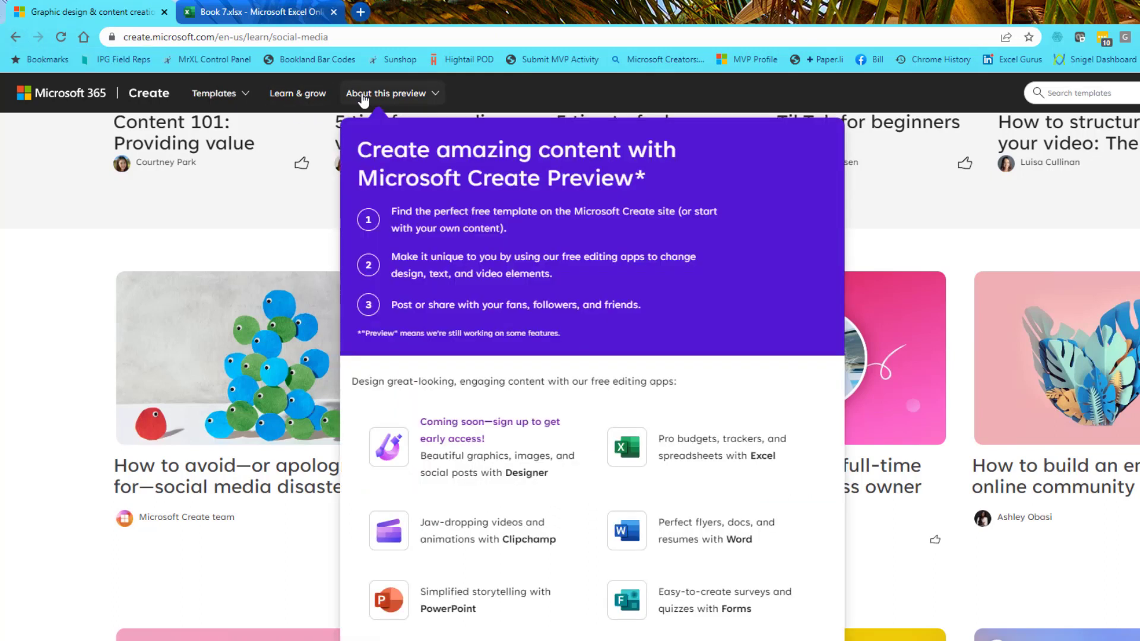
mouse_move(551, 479)
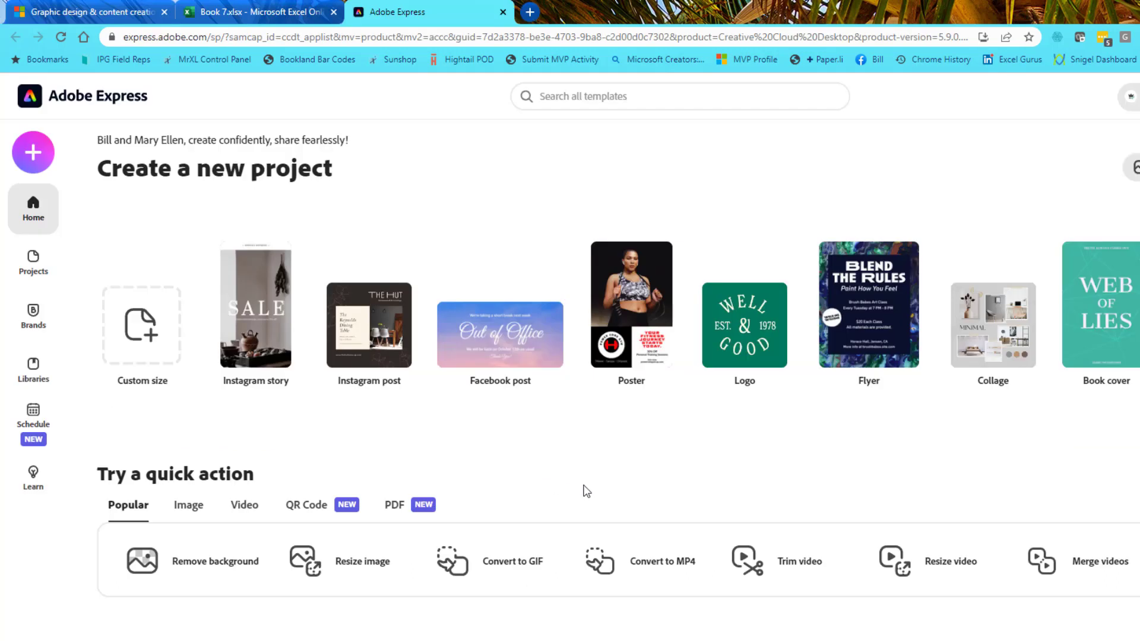
mouse_move(444, 16)
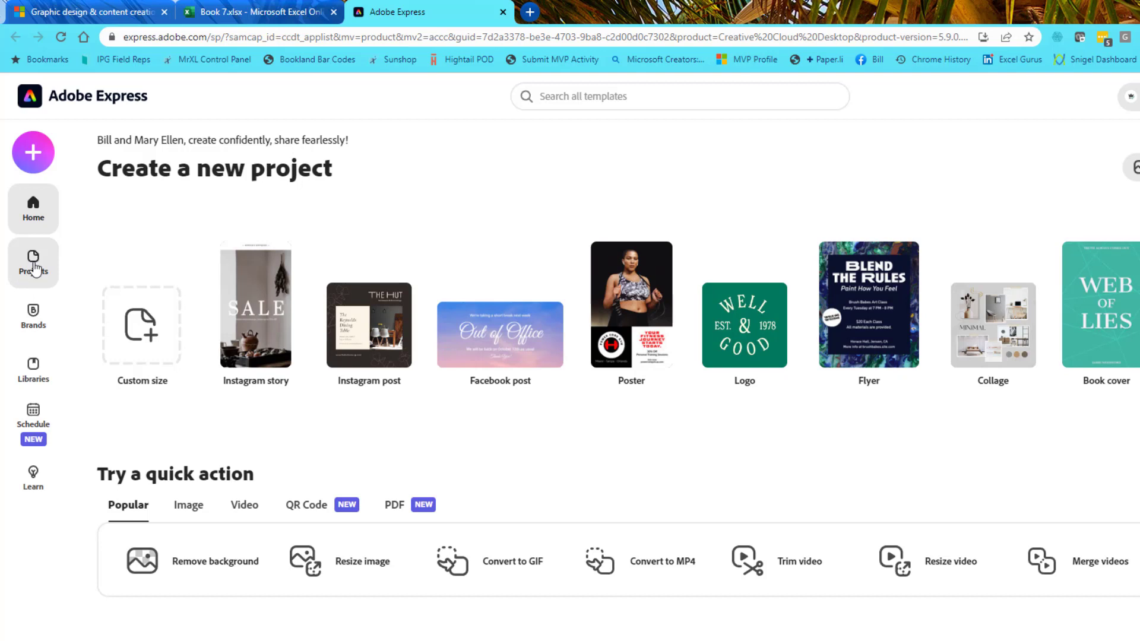
left_click(33, 263)
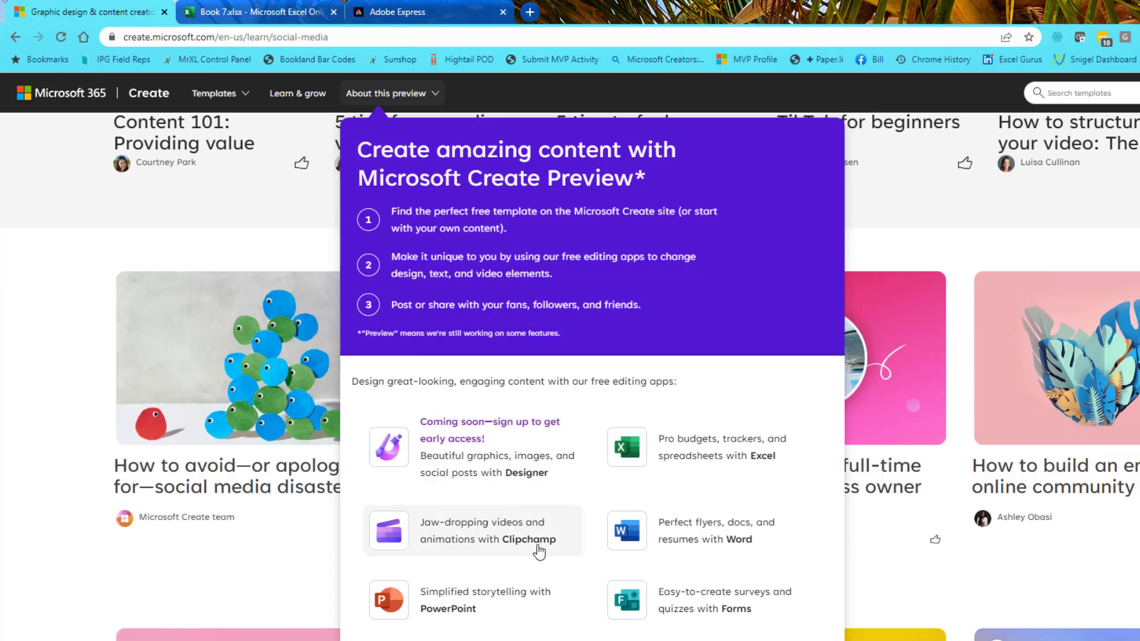
mouse_move(536, 566)
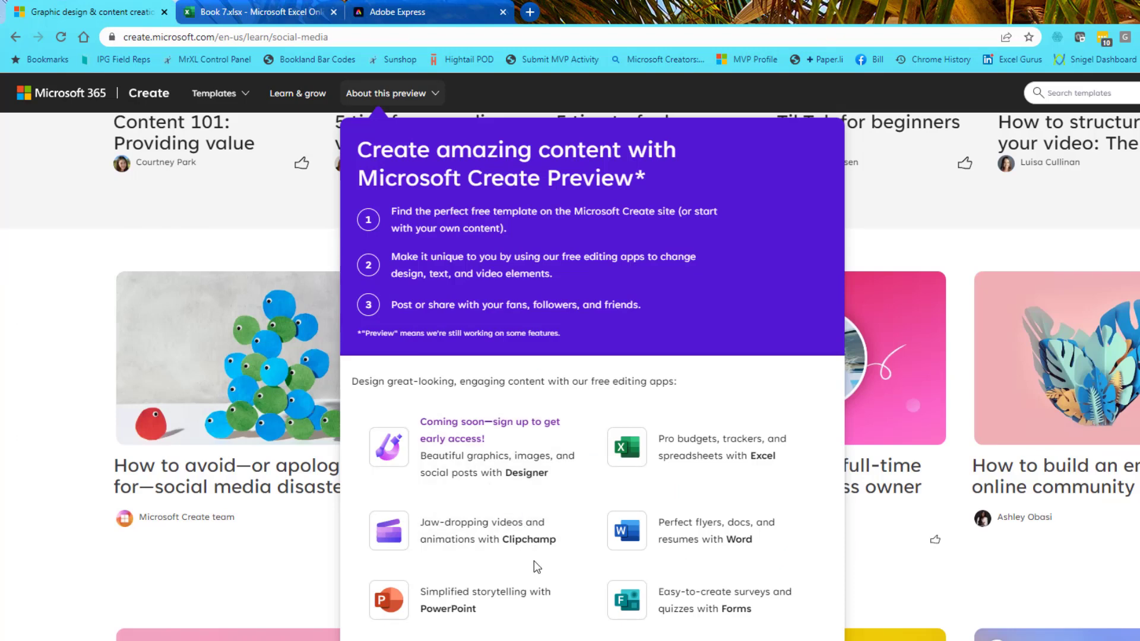
mouse_move(343, 570)
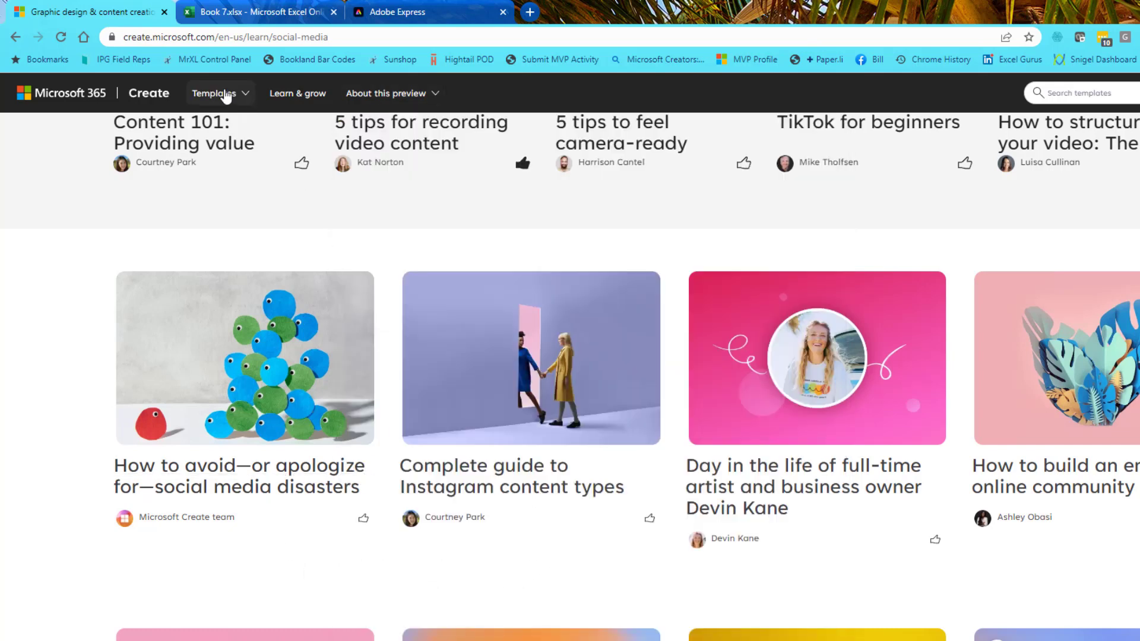
View the Templates categories dropdown, then go to the Learn & grow page.
left_click(214, 94)
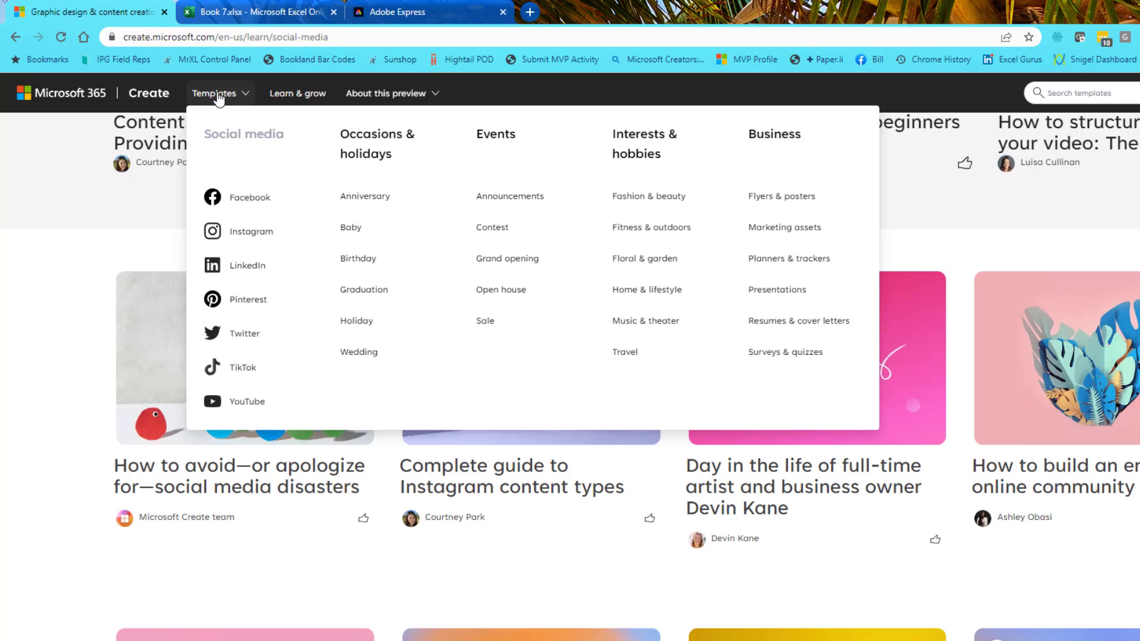
mouse_move(513, 258)
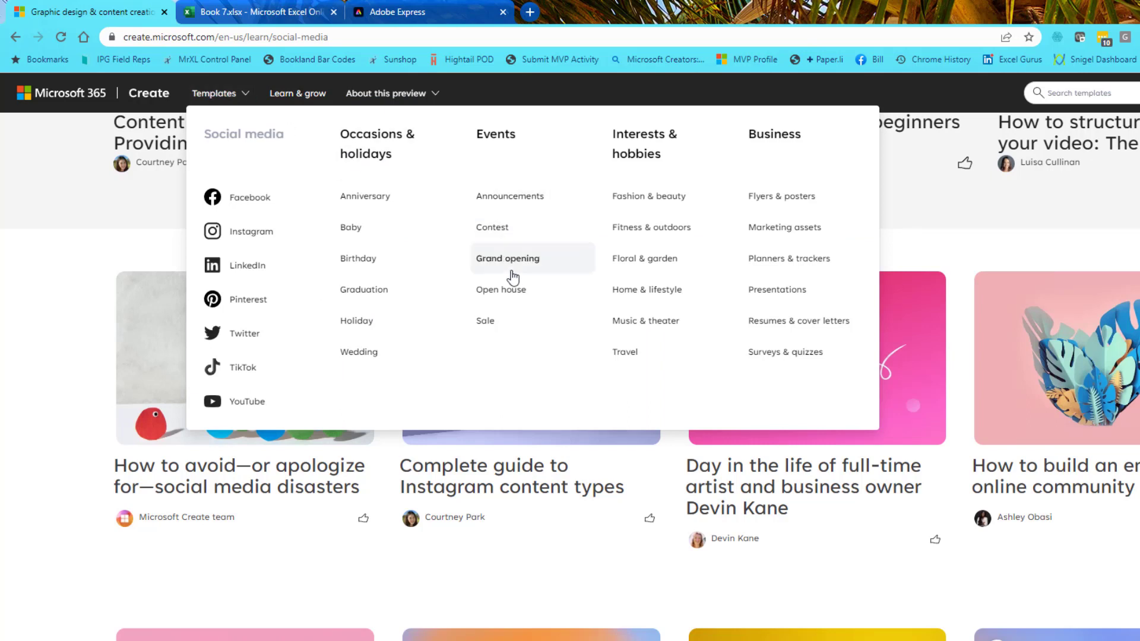
mouse_move(790, 209)
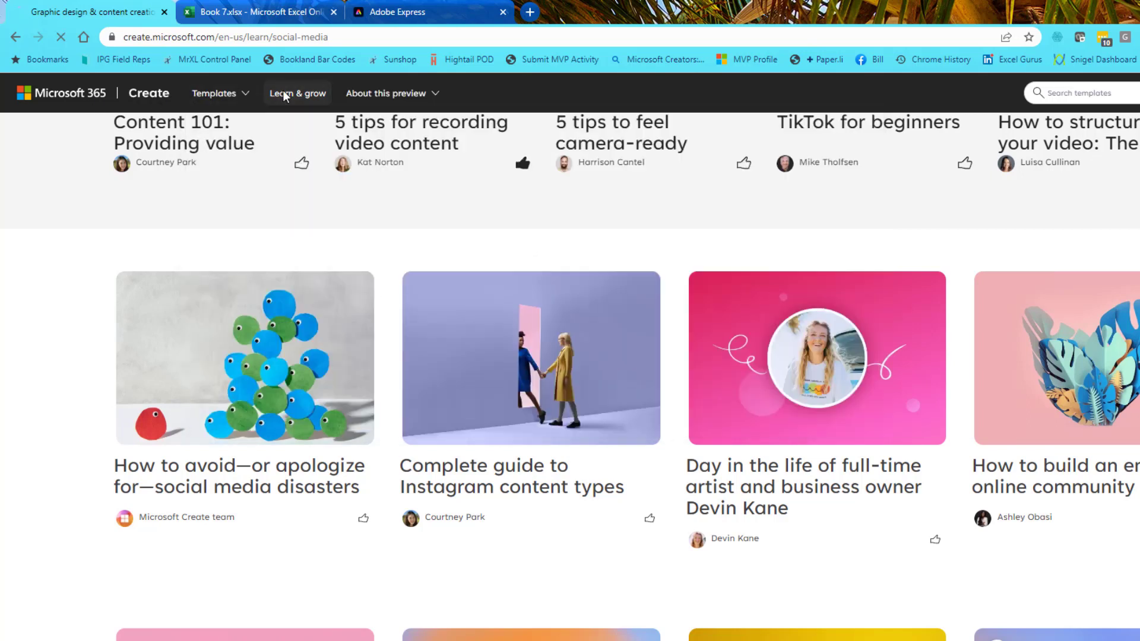
left_click(297, 93)
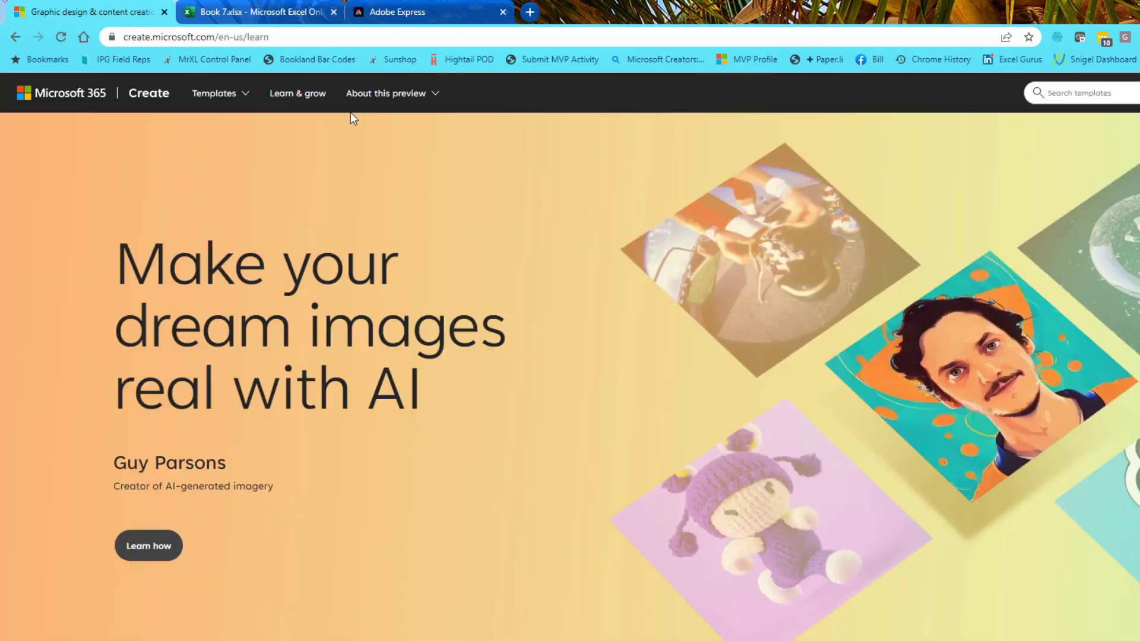
mouse_move(353, 143)
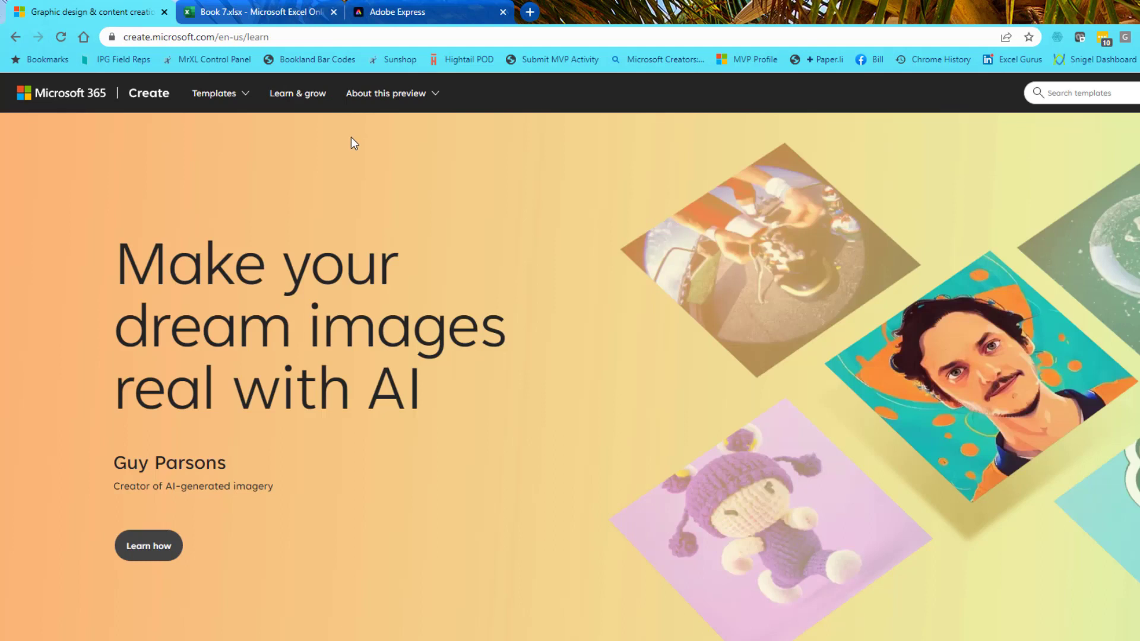
mouse_move(308, 161)
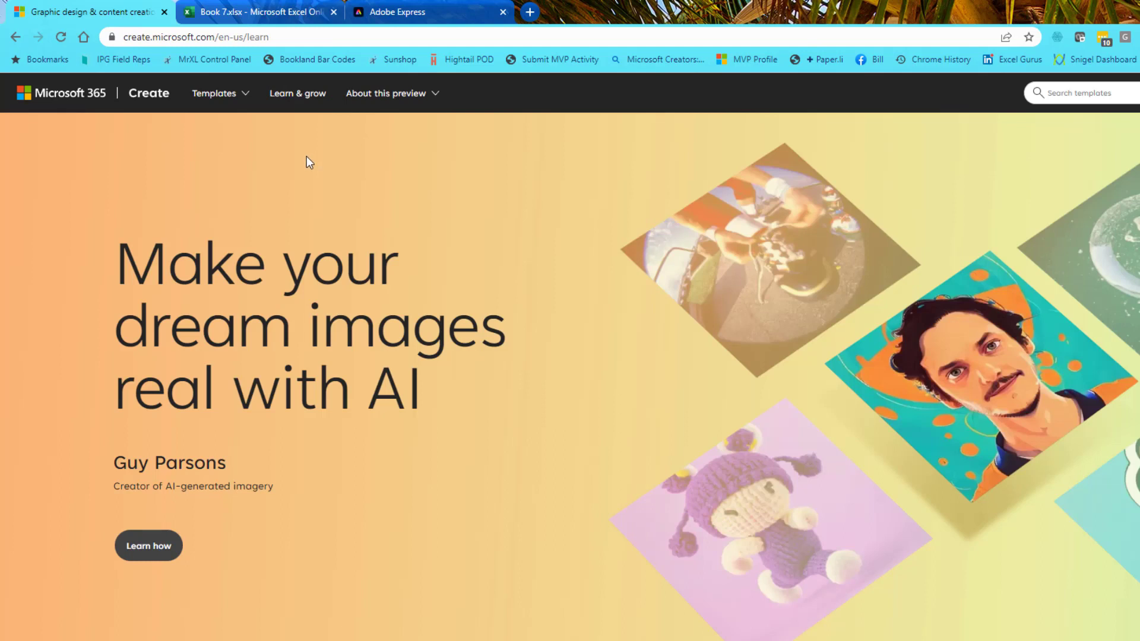
mouse_move(363, 162)
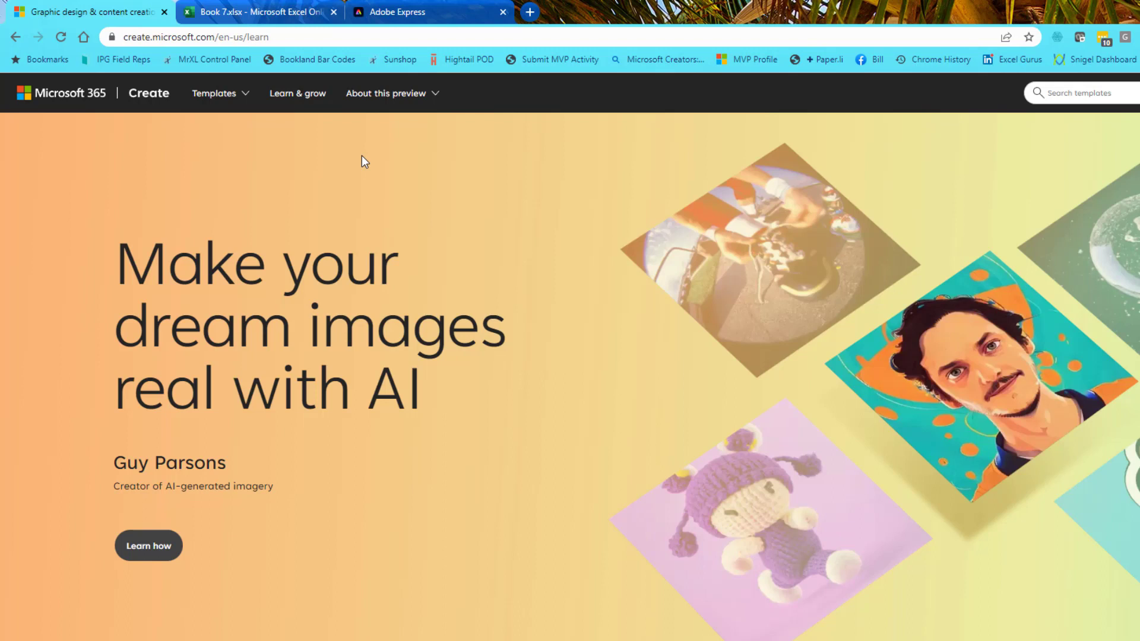